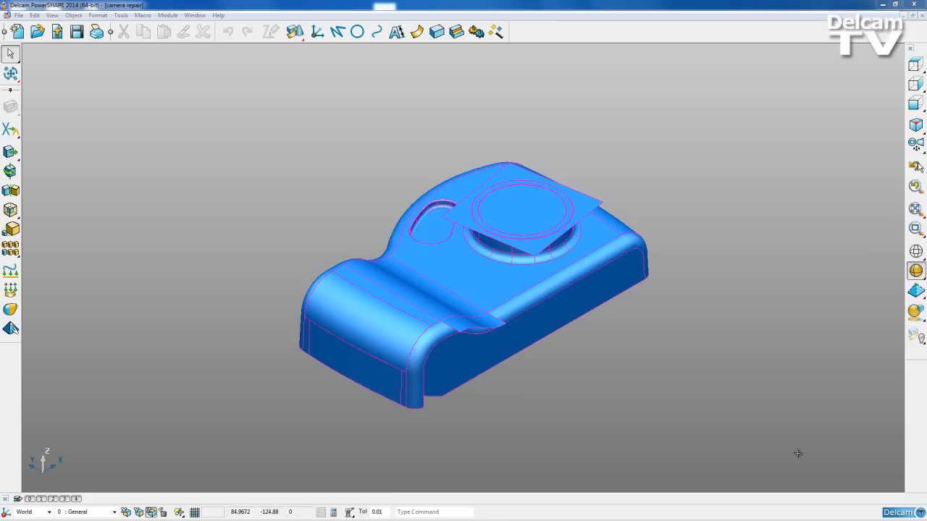
{"action": "mouse_move", "coordinate": [578, 416]}
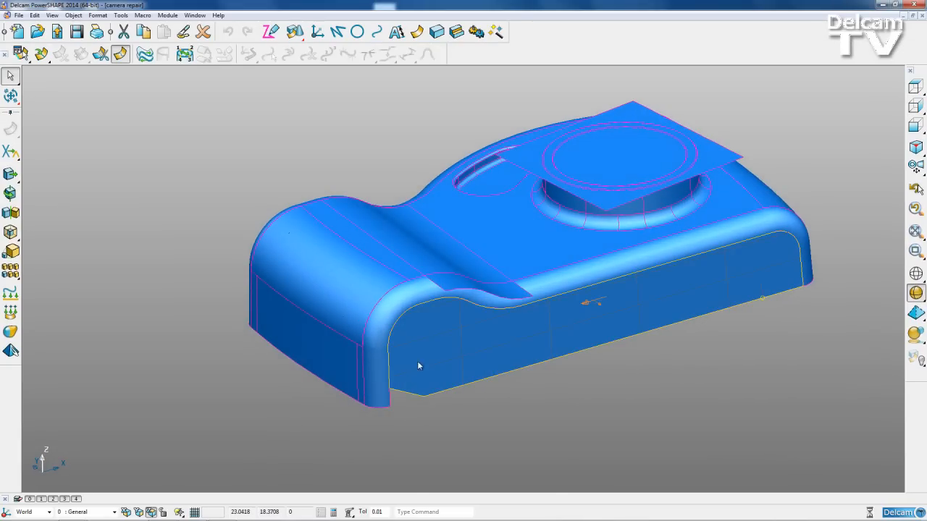
- Enter trim region editing on the front surface and reposition the corner boundary point
{"action": "right_click", "coordinate": [417, 365]}
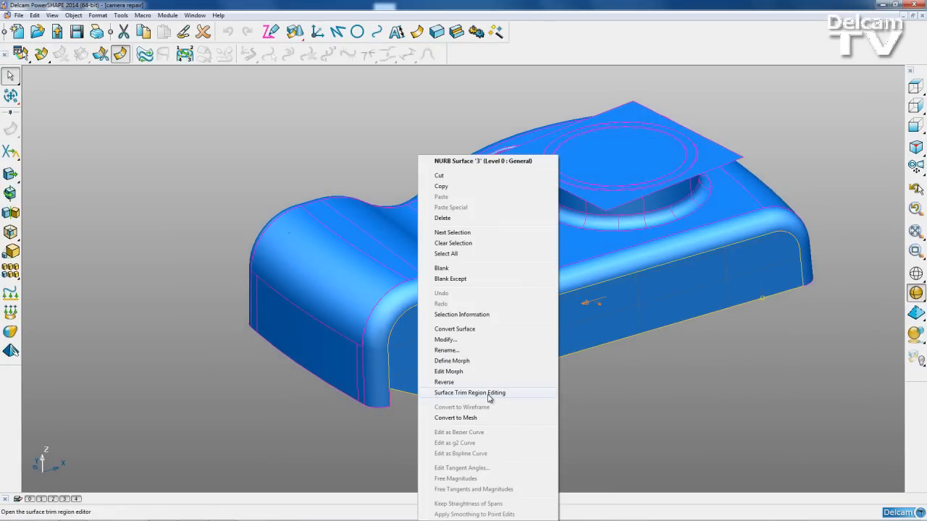
{"action": "left_click", "coordinate": [469, 393]}
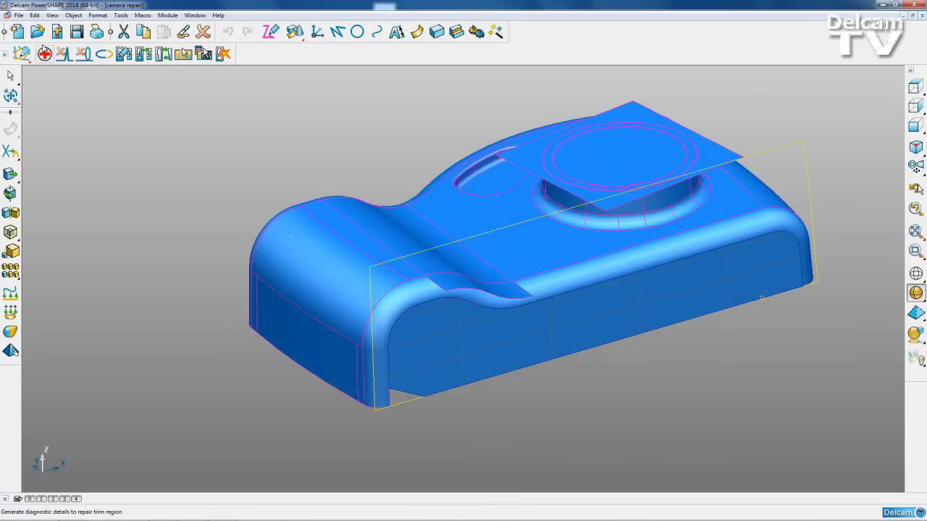
{"action": "left_click", "coordinate": [23, 54]}
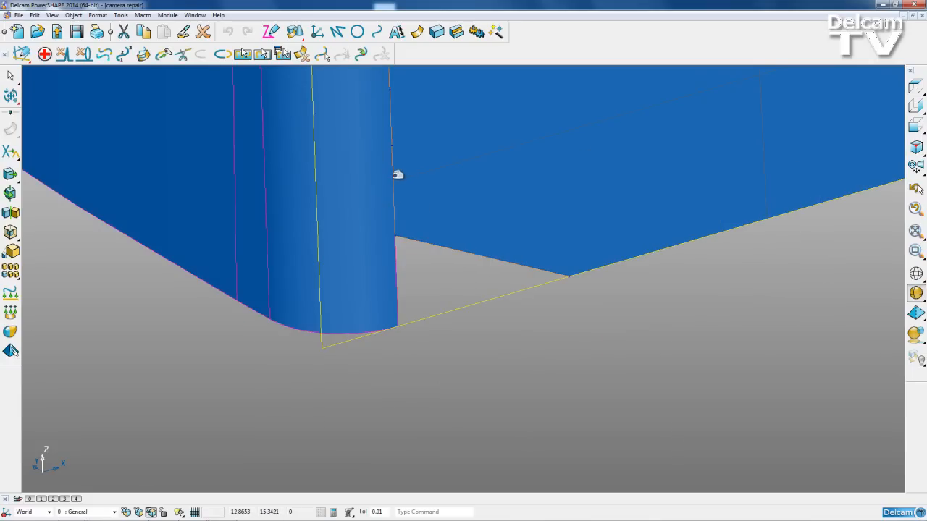
{"action": "mouse_move", "coordinate": [424, 231]}
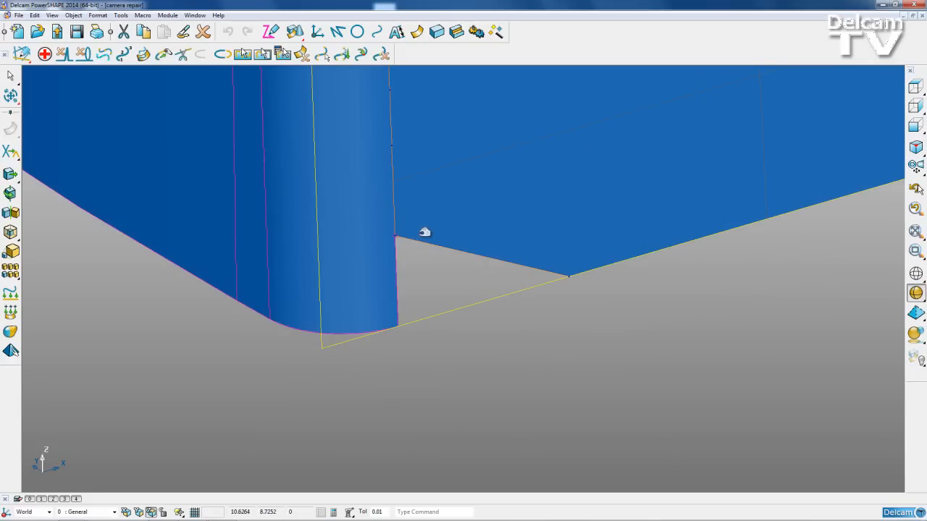
{"action": "left_click", "coordinate": [342, 55]}
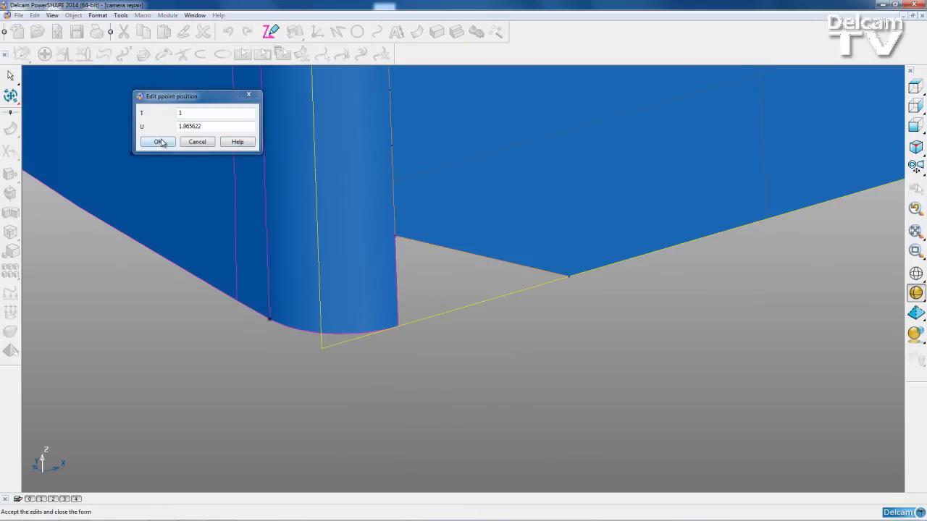
{"action": "left_click", "coordinate": [156, 142]}
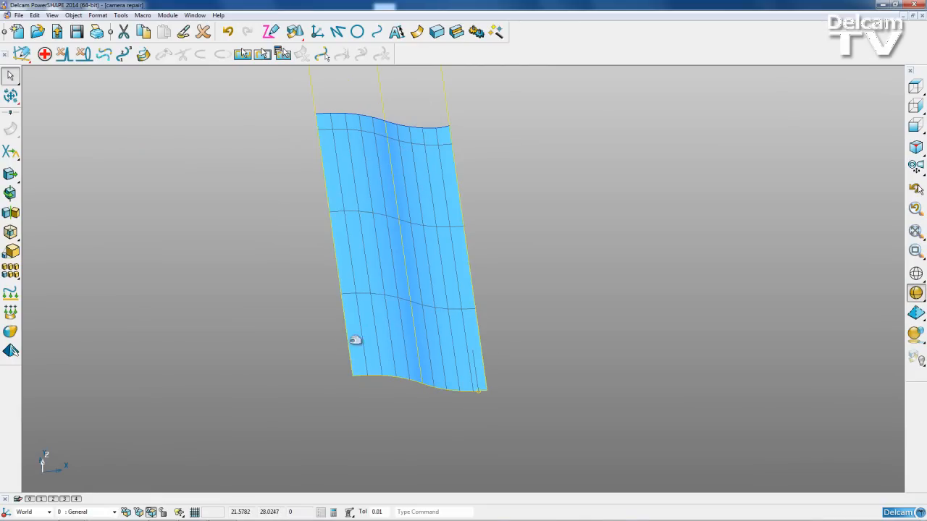
{"action": "mouse_move", "coordinate": [405, 369]}
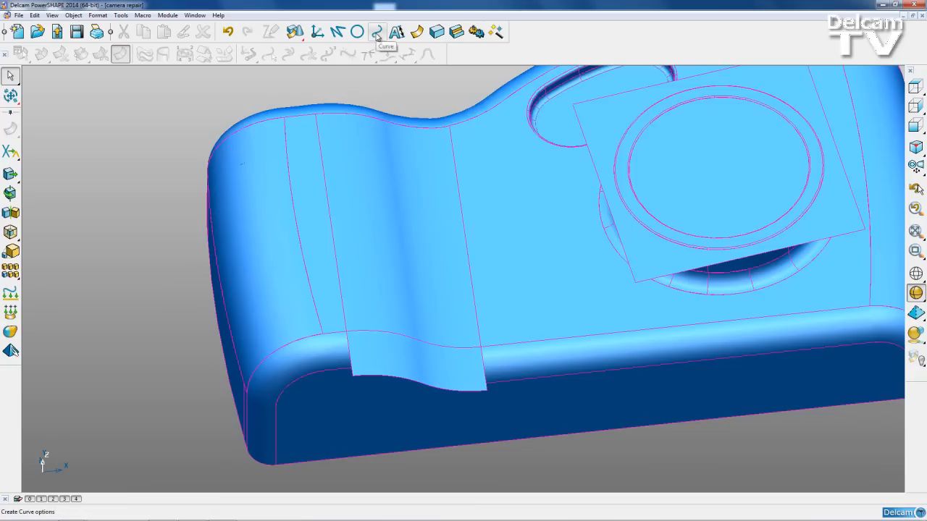
- Trace a composite curve along the body edge under the grip surface and limit the selection
{"action": "left_click", "coordinate": [376, 32]}
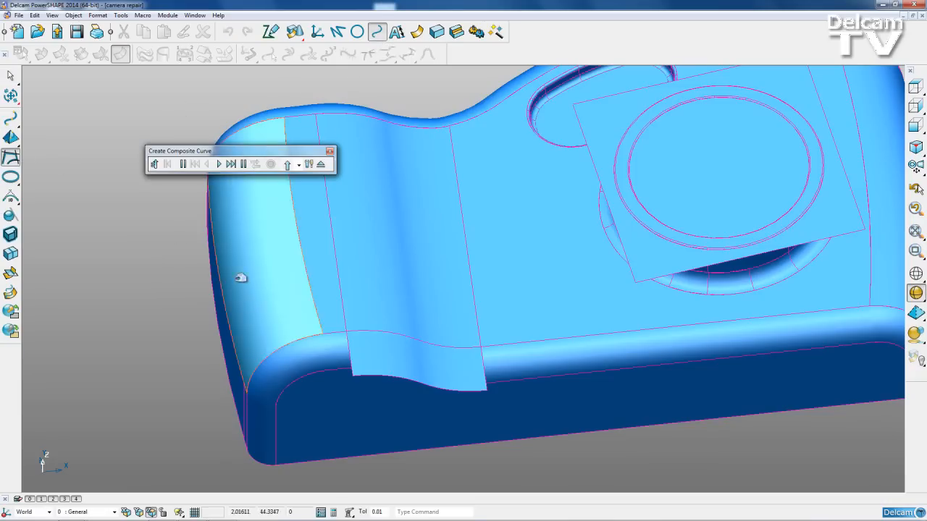
{"action": "left_click", "coordinate": [182, 164]}
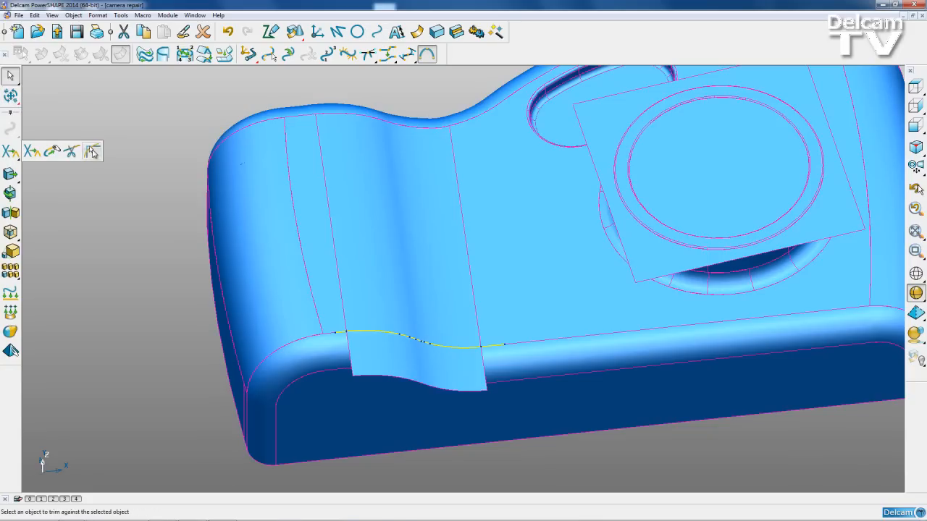
{"action": "left_click", "coordinate": [93, 150]}
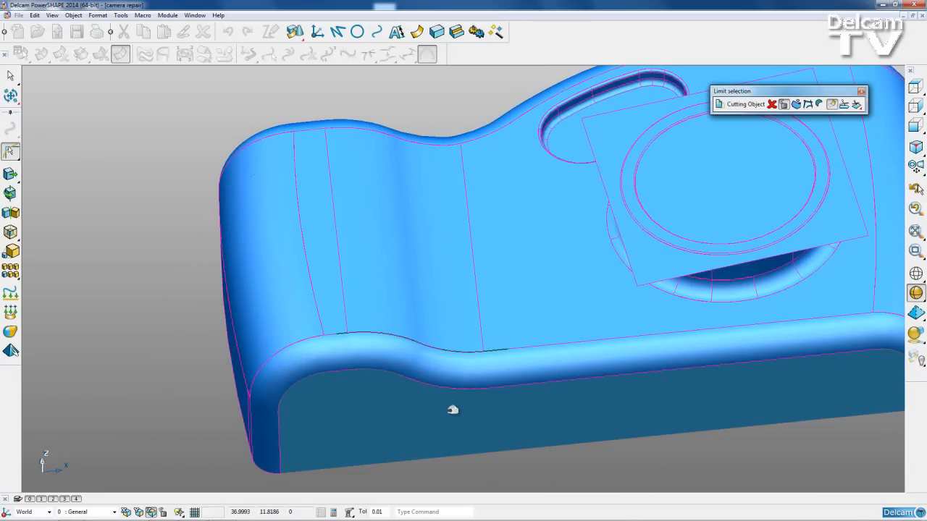
{"action": "left_click", "coordinate": [856, 105]}
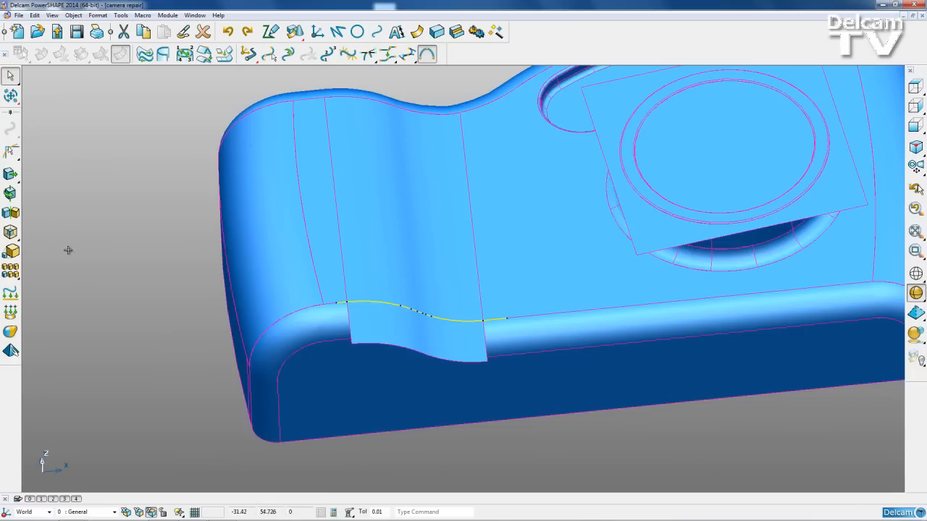
- Blank other surfaces and make the composite curve an exact pcurve on the grip surface
{"action": "left_click", "coordinate": [405, 217]}
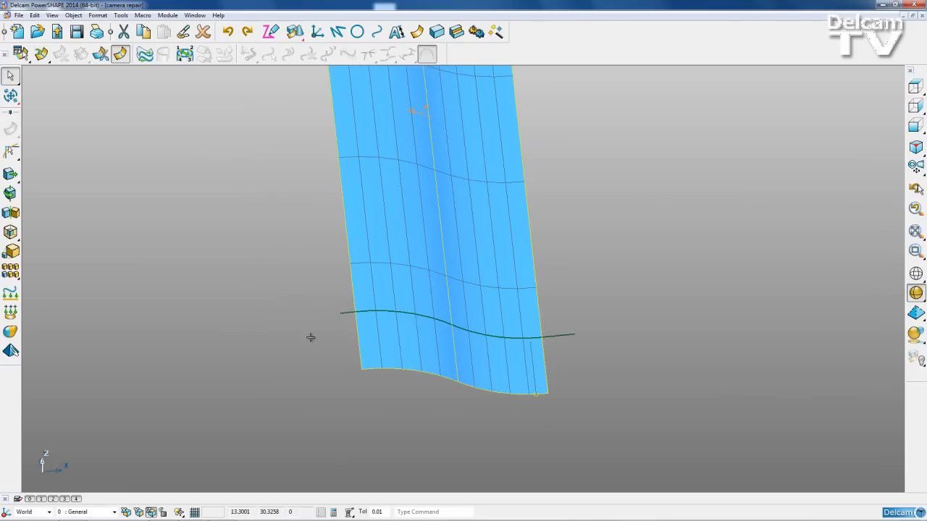
{"action": "mouse_move", "coordinate": [377, 249]}
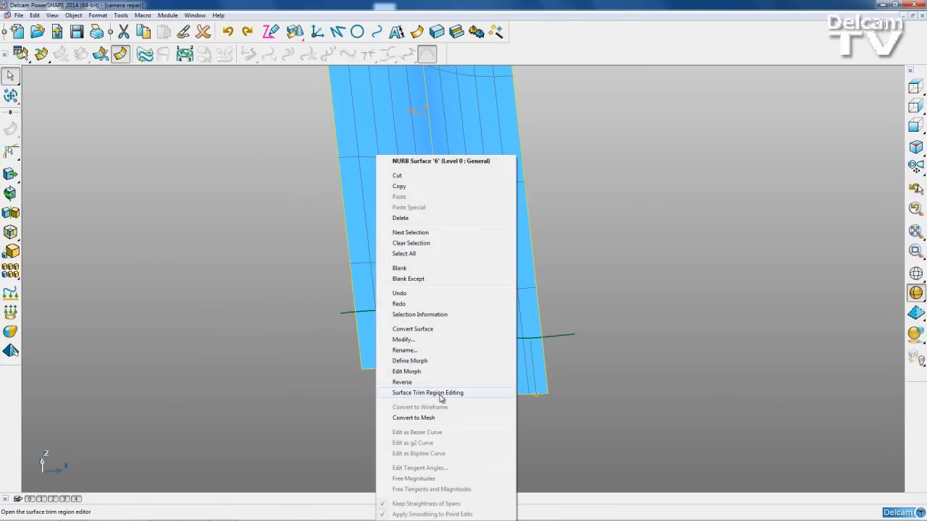
{"action": "left_click", "coordinate": [427, 393]}
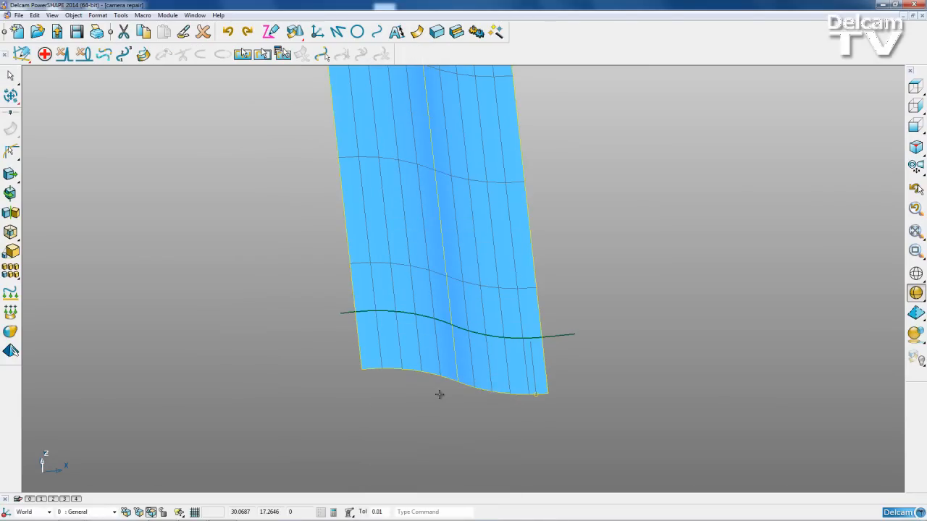
{"action": "left_click", "coordinate": [350, 307]}
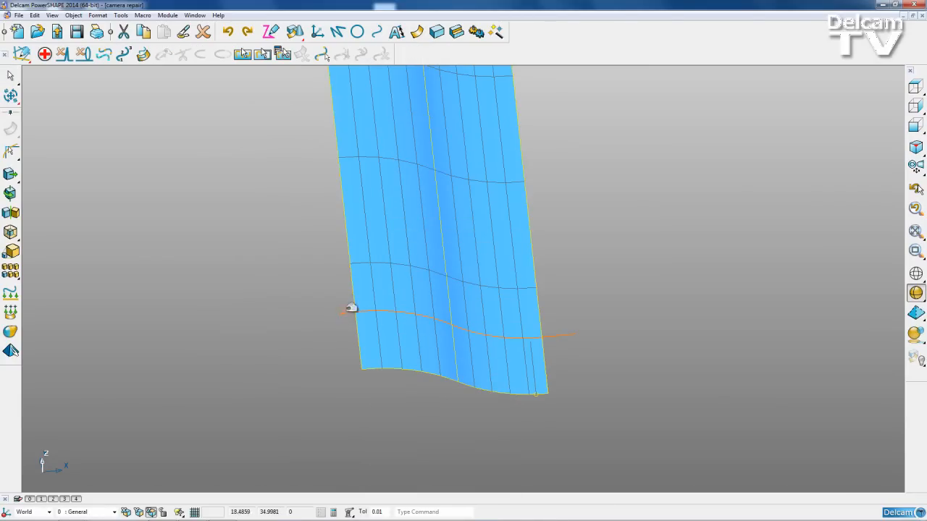
{"action": "left_click", "coordinate": [379, 284]}
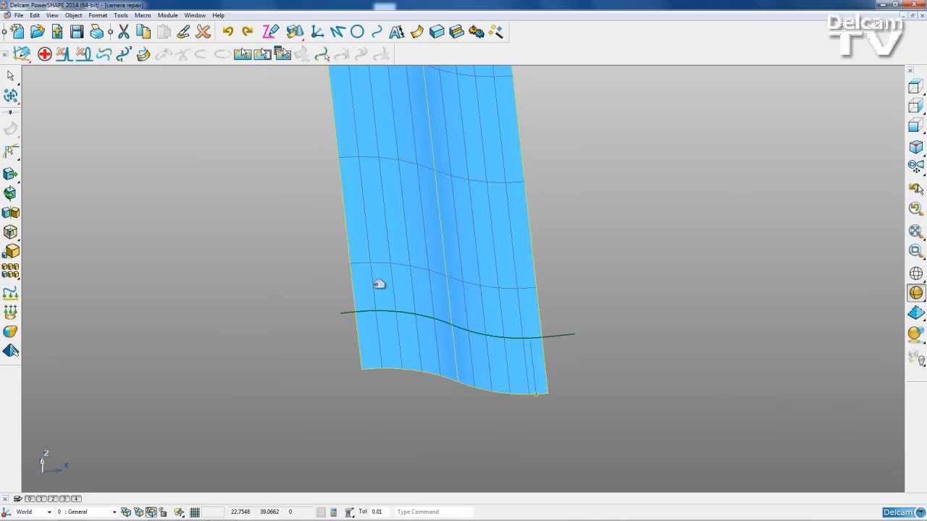
{"action": "left_click", "coordinate": [143, 54]}
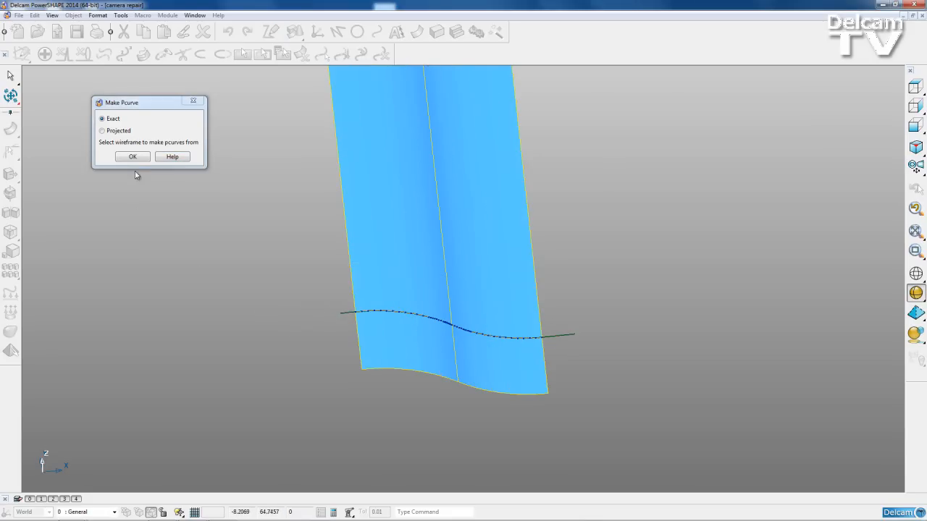
{"action": "left_click", "coordinate": [133, 156]}
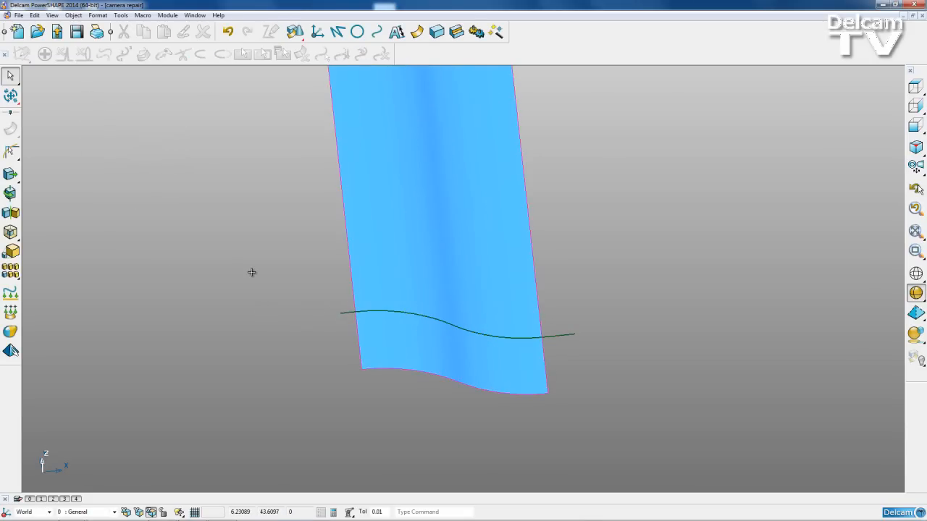
{"action": "left_click", "coordinate": [457, 331]}
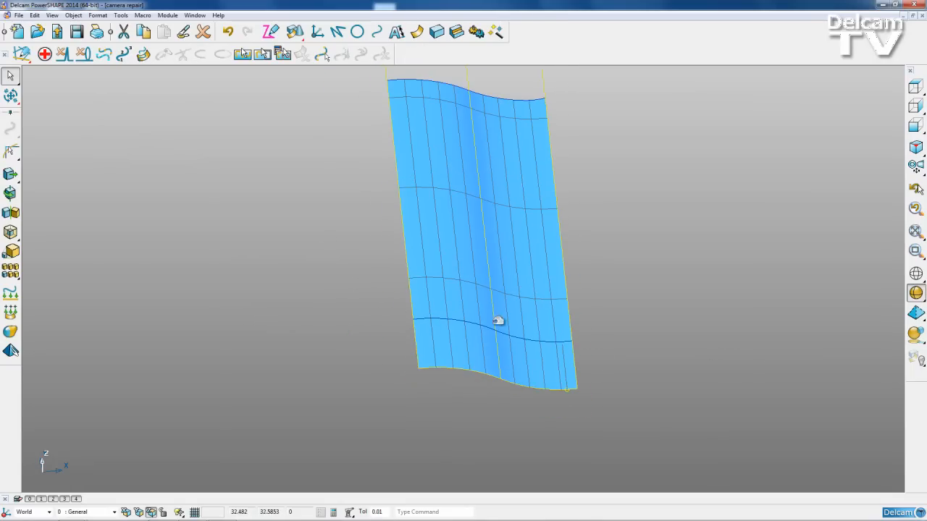
{"action": "mouse_move", "coordinate": [435, 317]}
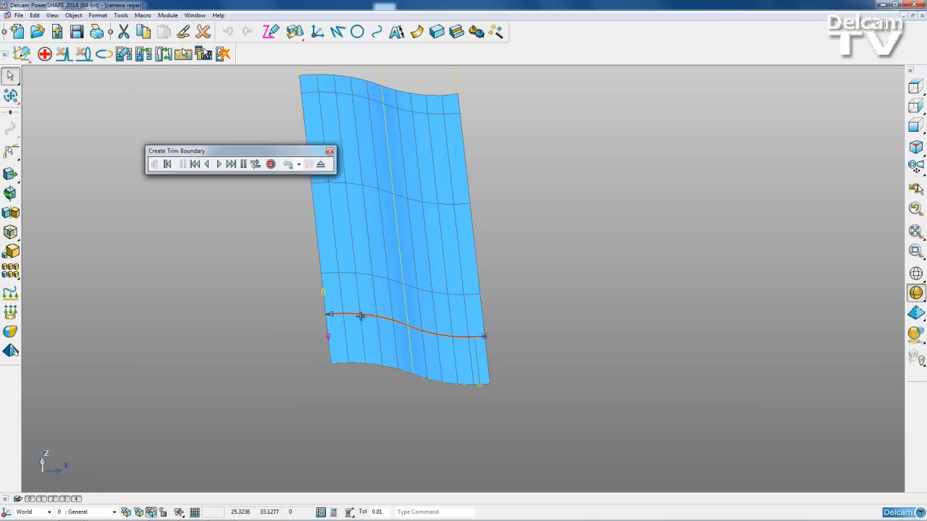
- Finish the trim boundary and reverse it so the correct part of the surface stays
{"action": "left_click", "coordinate": [255, 164]}
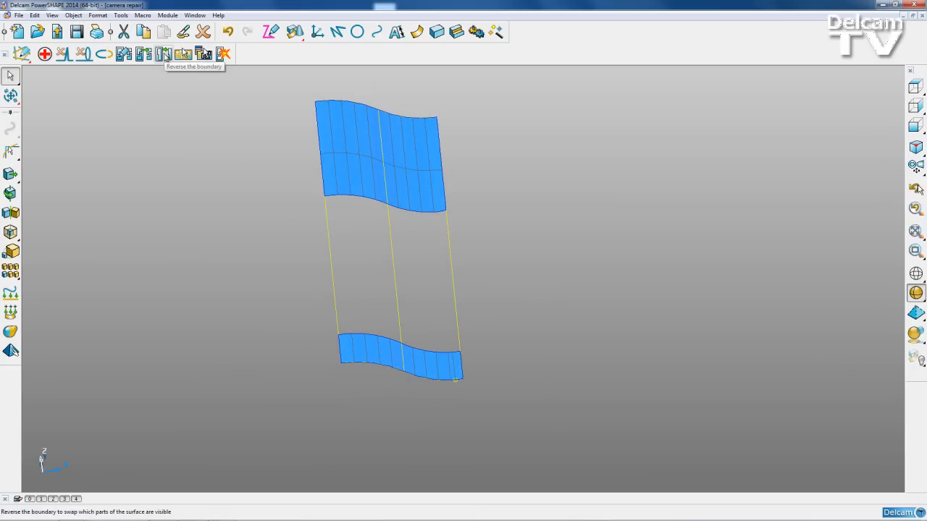
{"action": "left_click", "coordinate": [163, 52]}
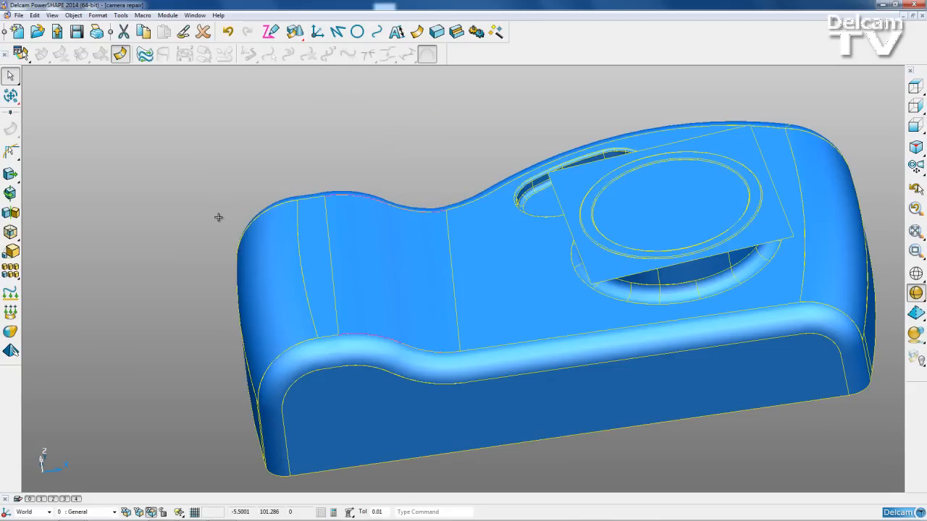
{"action": "mouse_move", "coordinate": [171, 281]}
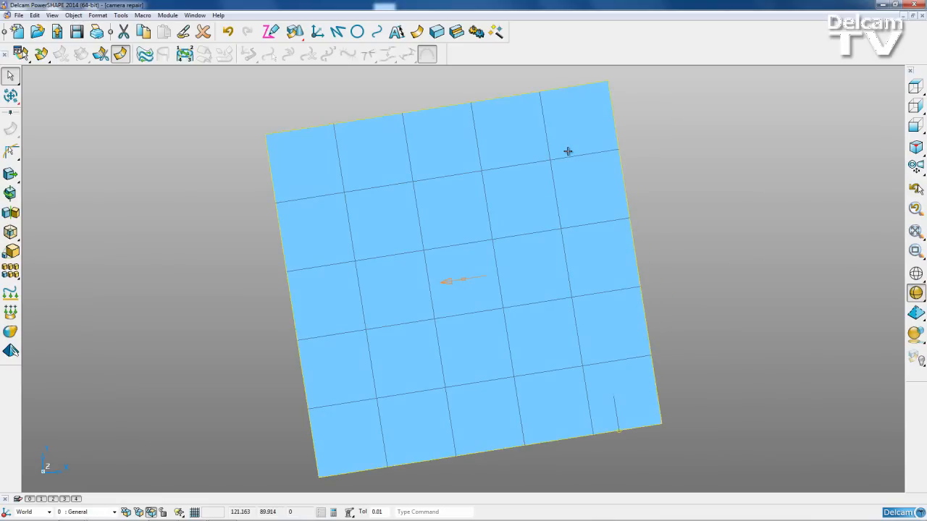
- Enter trim region editing on the flat top surface and pick the outer circle as boundary
{"action": "right_click", "coordinate": [568, 152]}
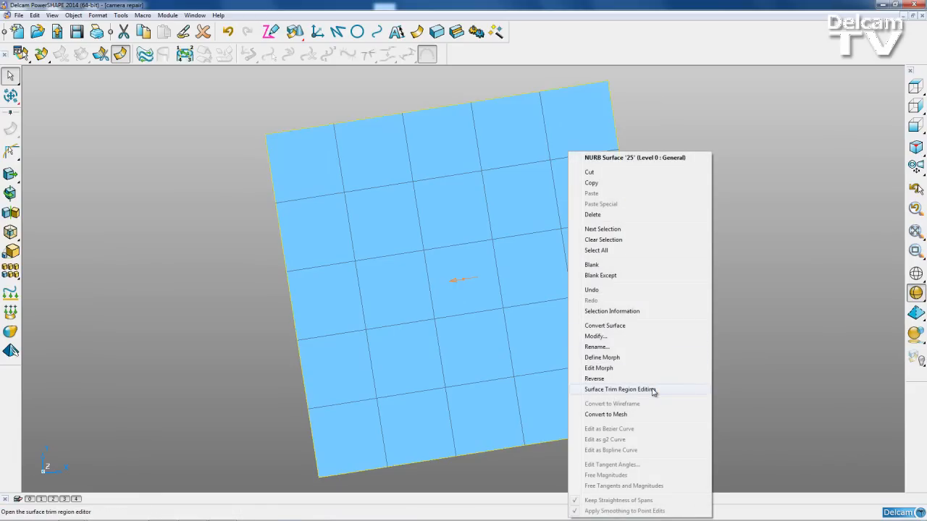
{"action": "left_click", "coordinate": [620, 390]}
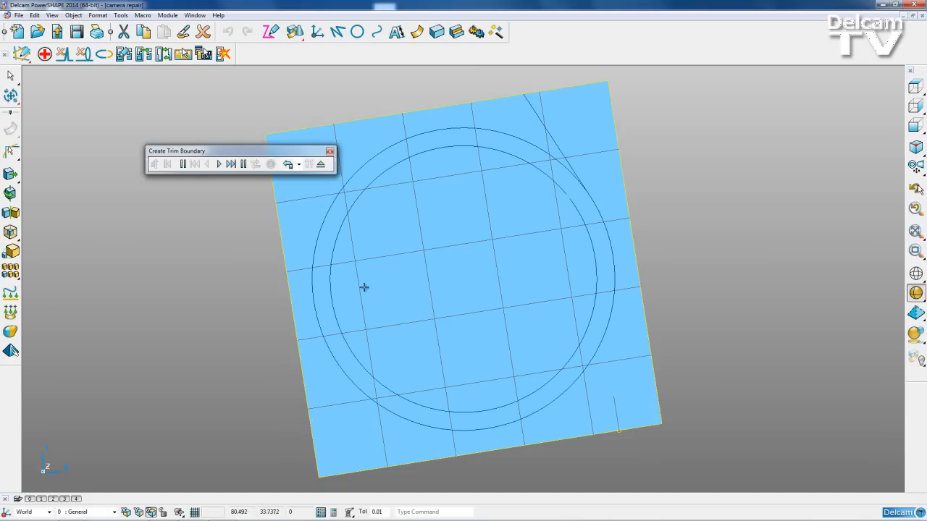
{"action": "left_click", "coordinate": [559, 168]}
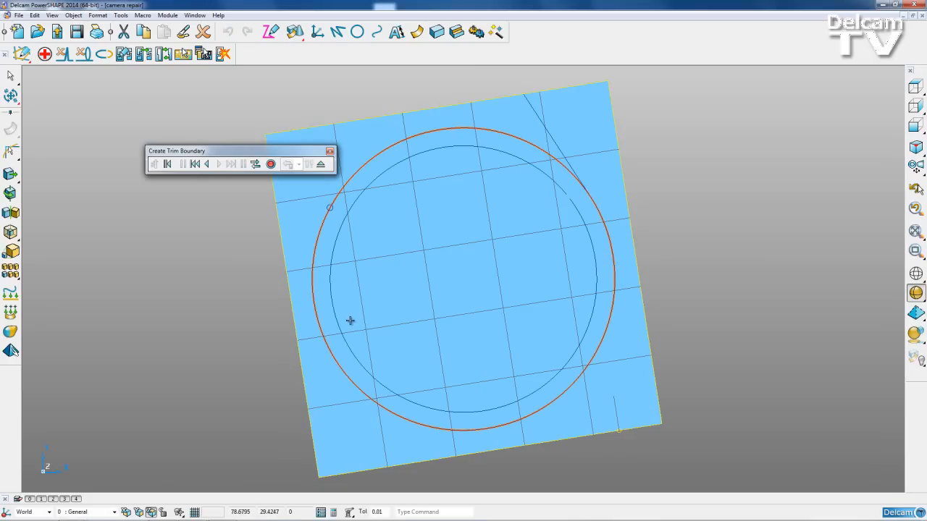
{"action": "mouse_move", "coordinate": [580, 241]}
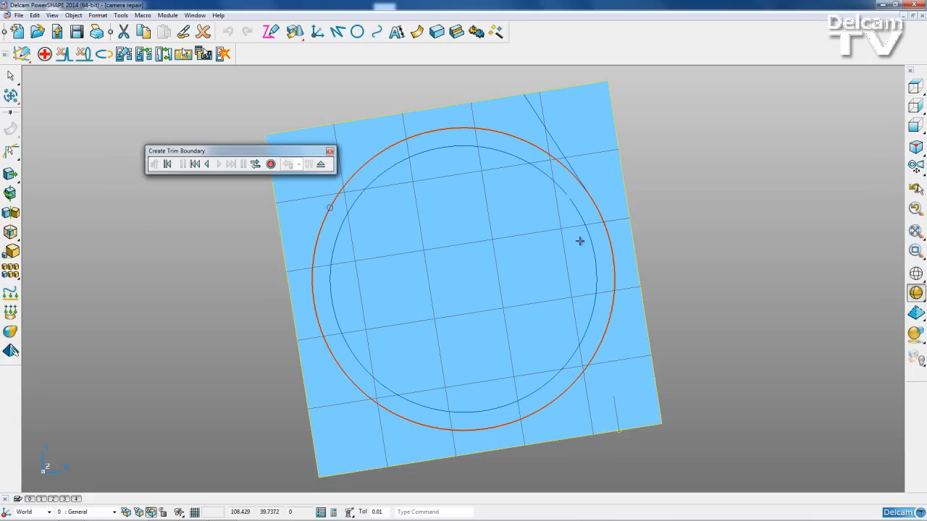
{"action": "mouse_move", "coordinate": [278, 170]}
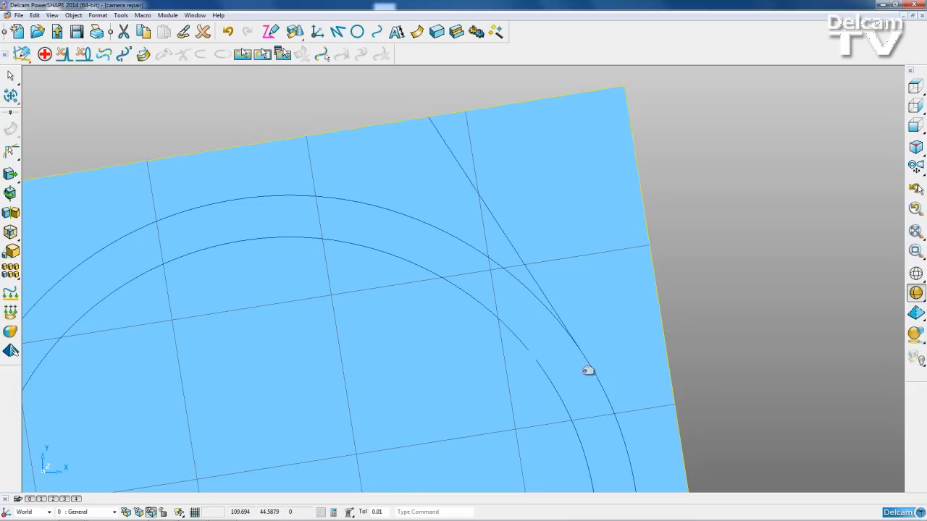
{"action": "mouse_move", "coordinate": [573, 342]}
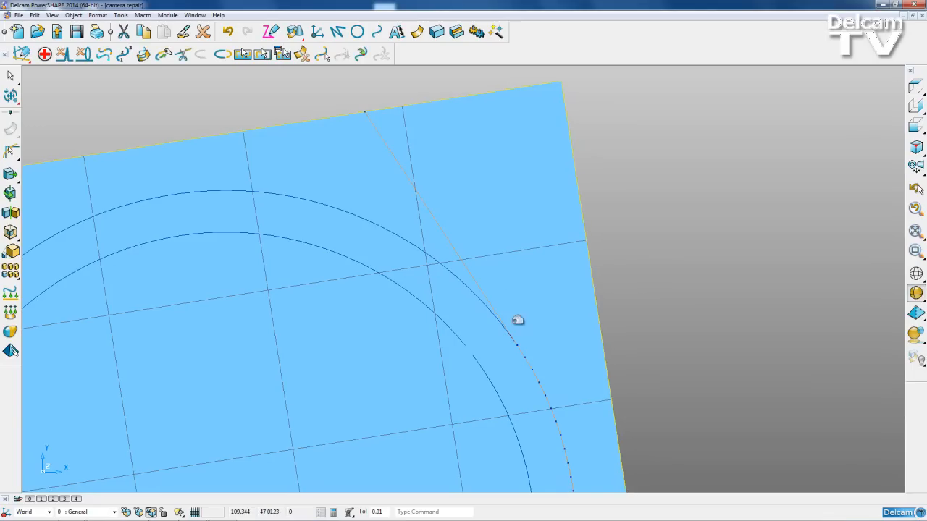
{"action": "mouse_move", "coordinate": [365, 115]}
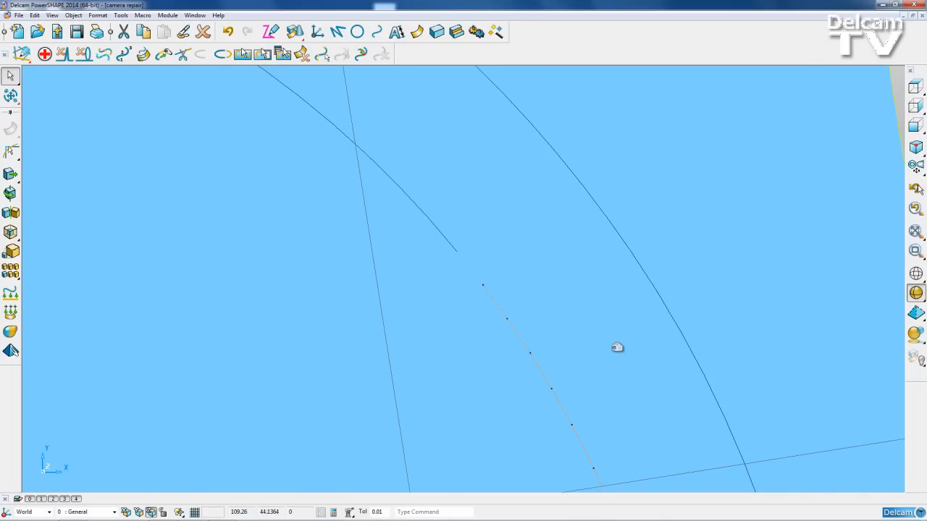
{"action": "mouse_move", "coordinate": [133, 75]}
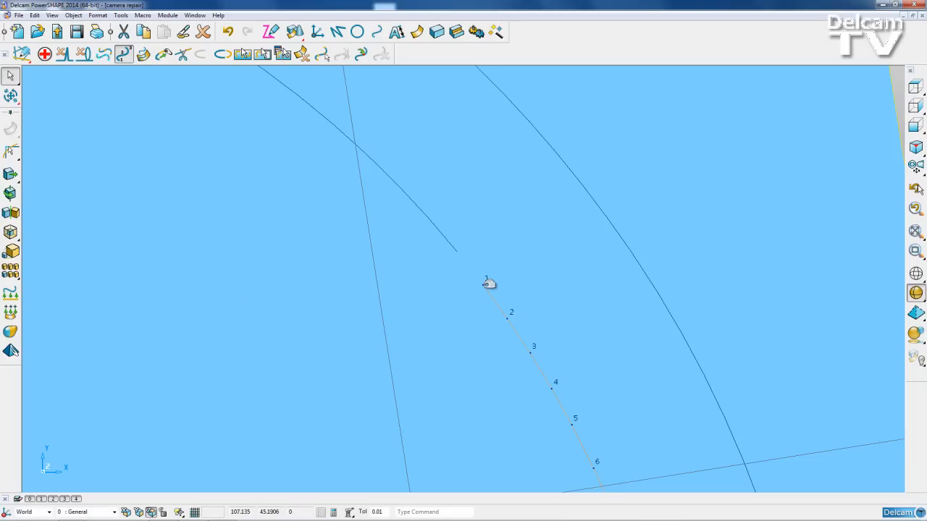
- Extend the short six-point pcurve from its start by the shortest route to a pcurve
{"action": "left_click", "coordinate": [162, 53]}
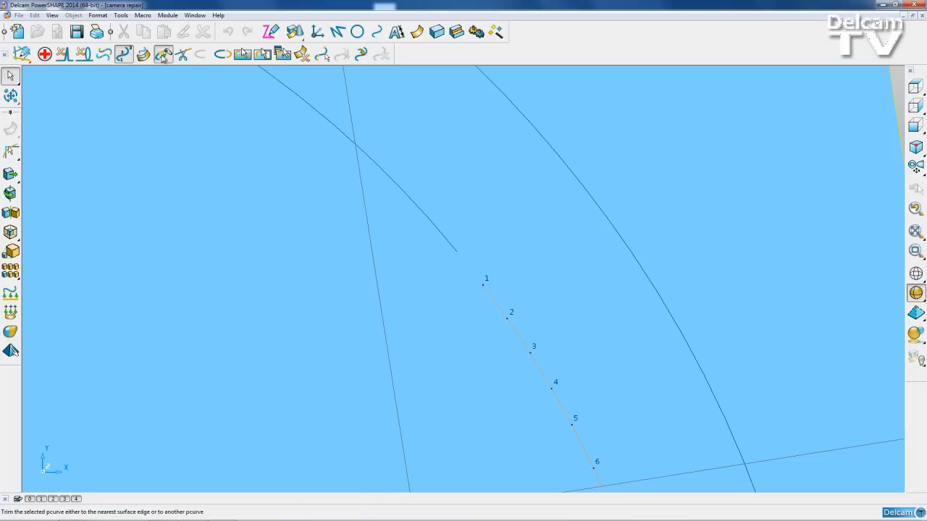
{"action": "left_click", "coordinate": [125, 54]}
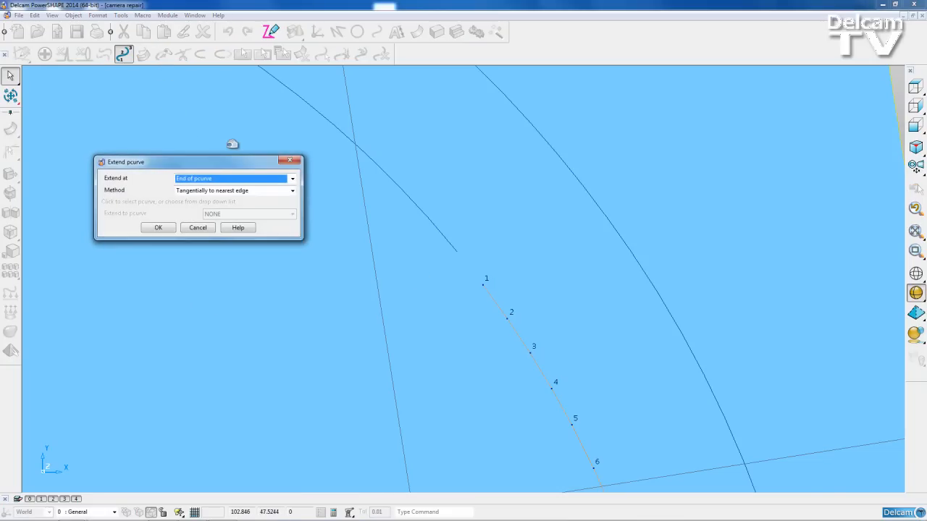
{"action": "left_click", "coordinate": [293, 178]}
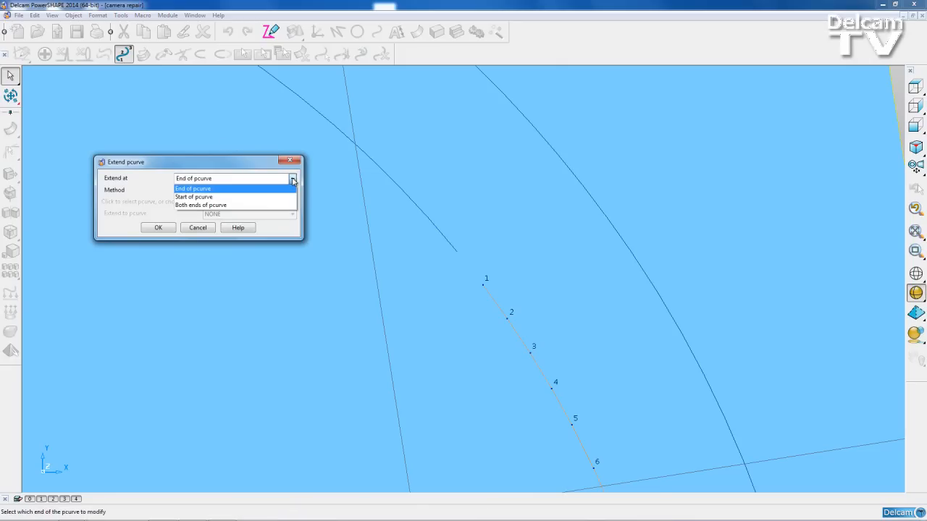
{"action": "left_click", "coordinate": [194, 197]}
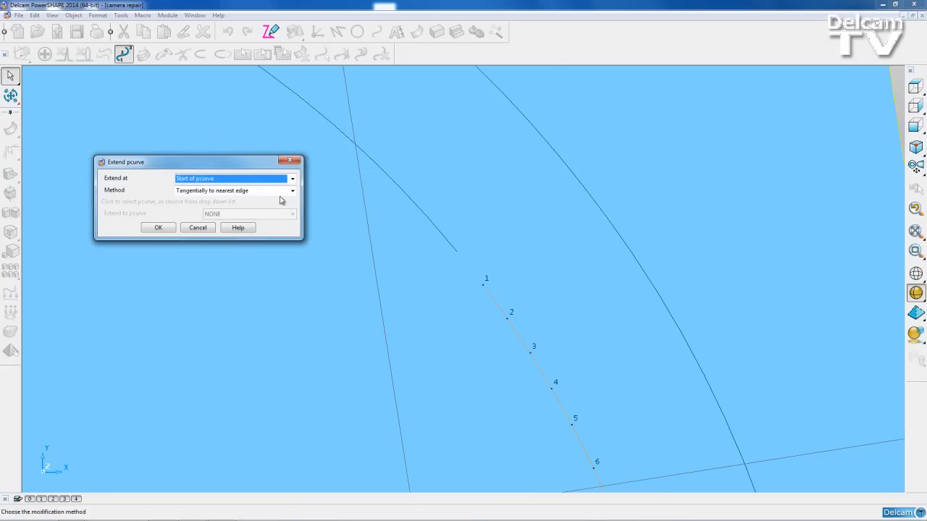
{"action": "left_click", "coordinate": [292, 191]}
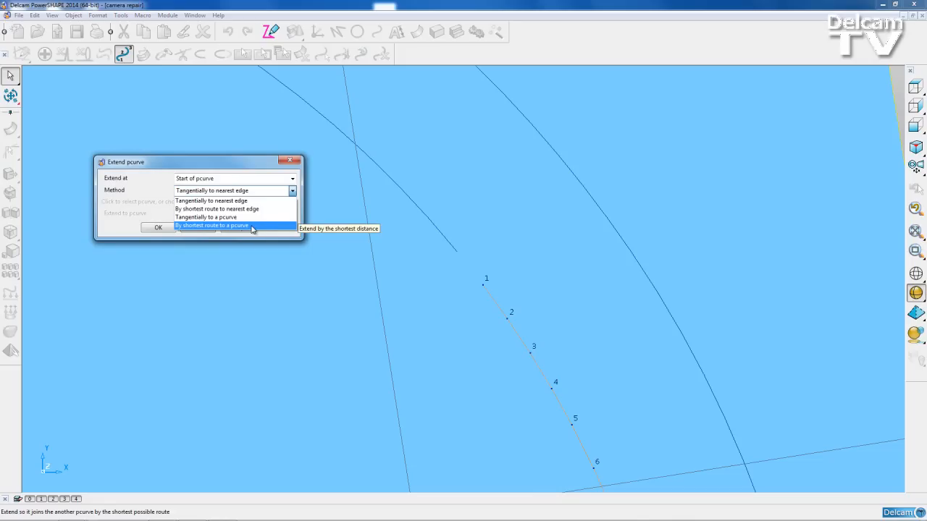
{"action": "left_click", "coordinate": [214, 226]}
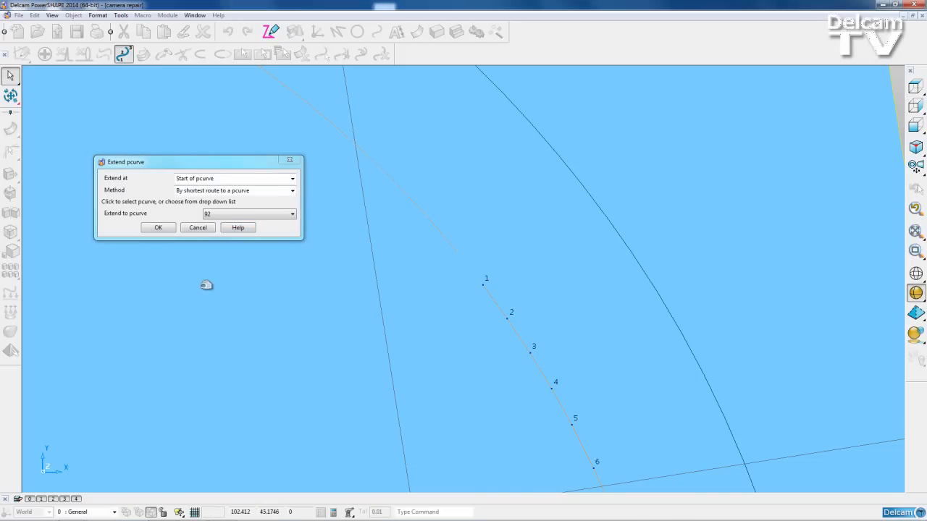
{"action": "left_click", "coordinate": [158, 227]}
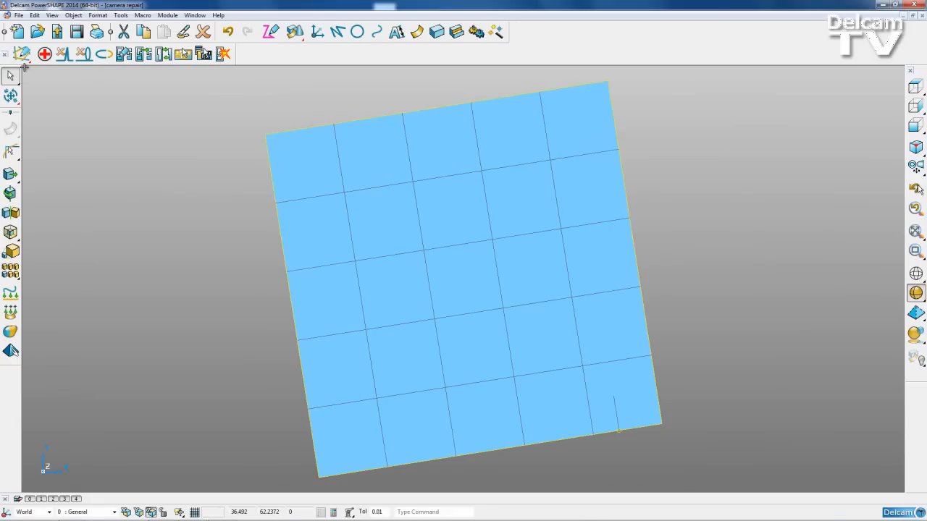
{"action": "mouse_move", "coordinate": [125, 52]}
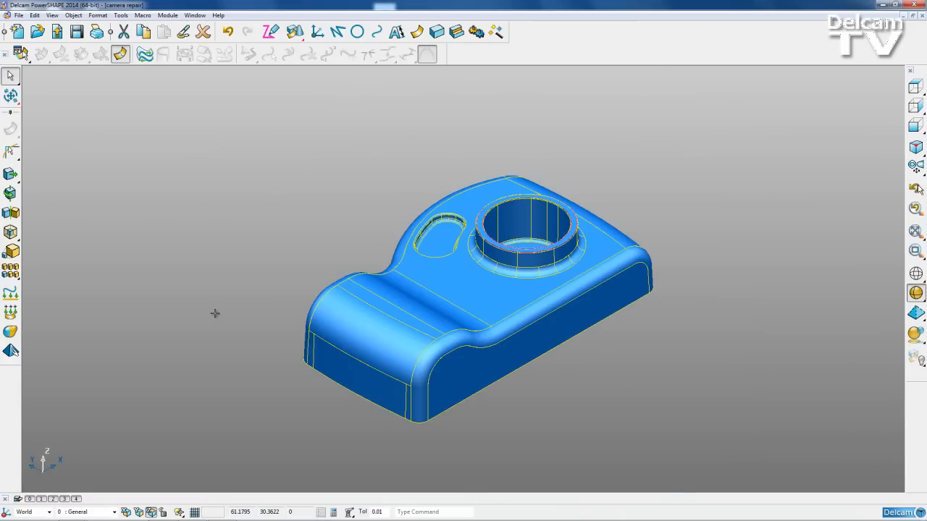
{"action": "mouse_move", "coordinate": [612, 357]}
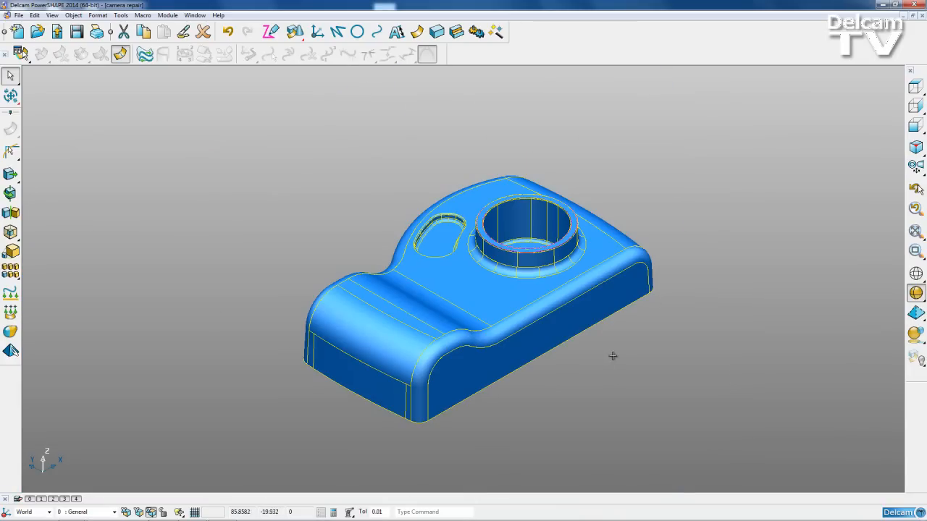